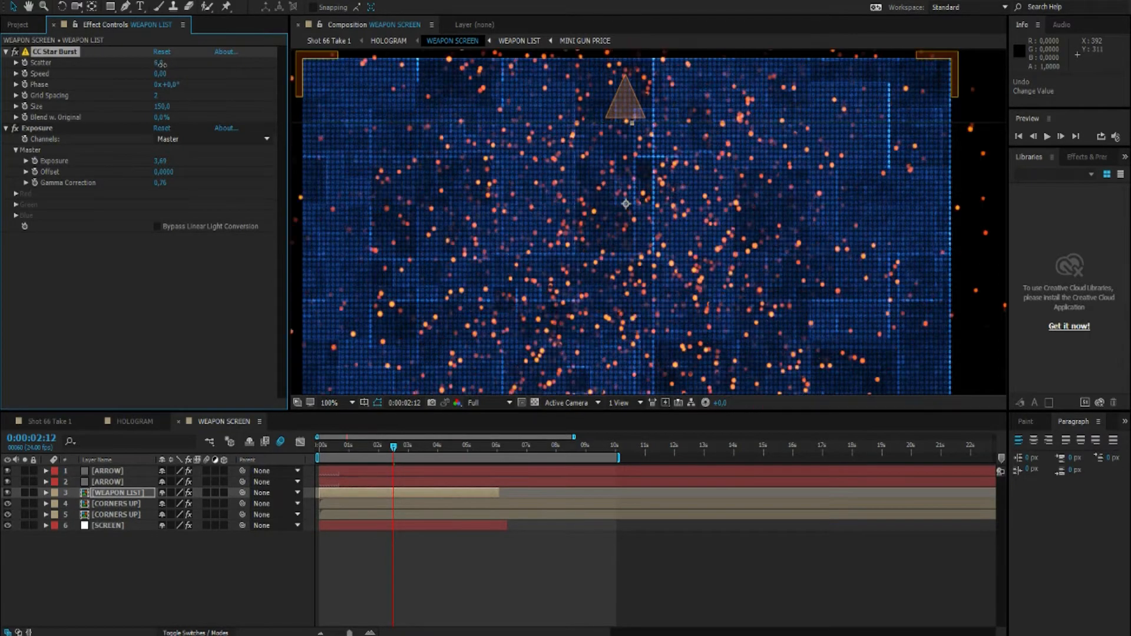
Preview CC Star Burst on the SCREEN layer at 100% blend, then leave it at 50%.
left_click(109, 526)
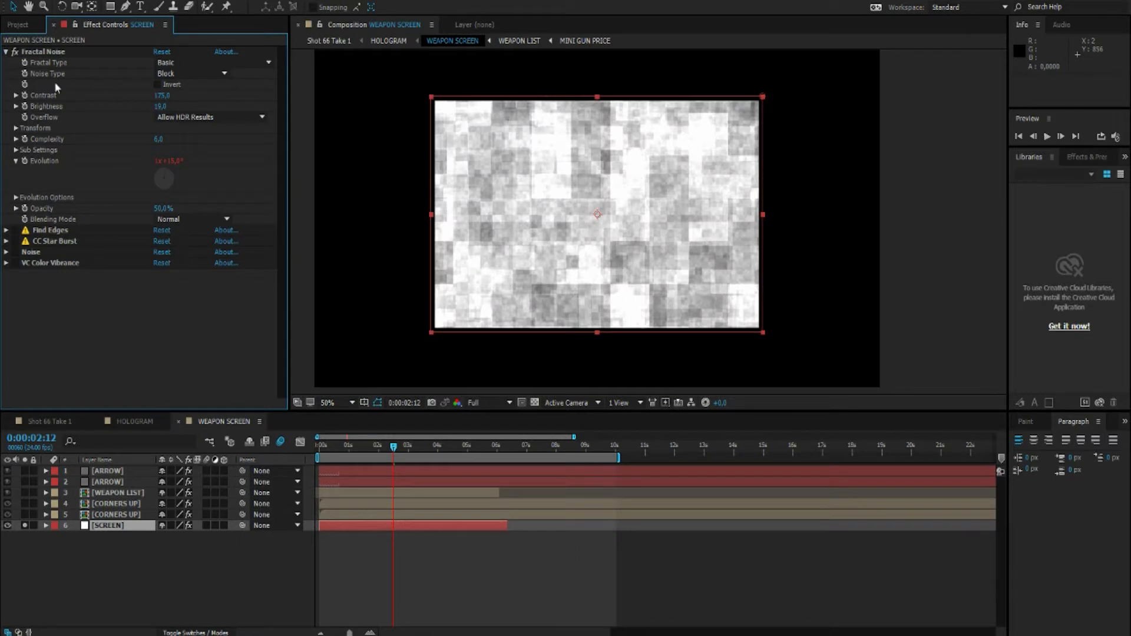
left_click(7, 51)
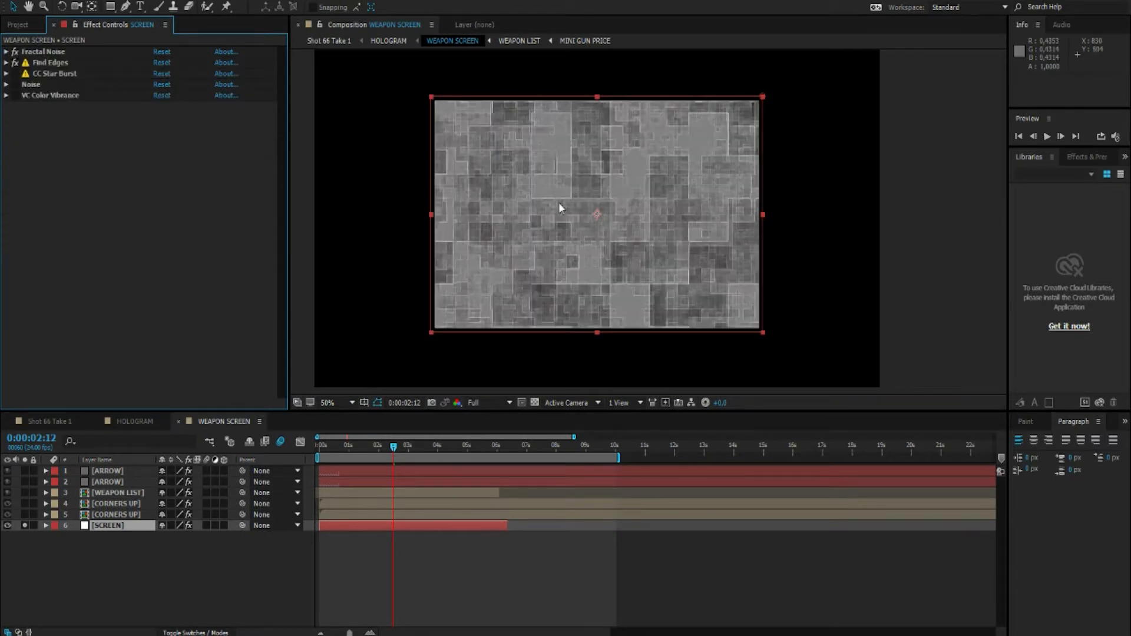
left_click(7, 63)
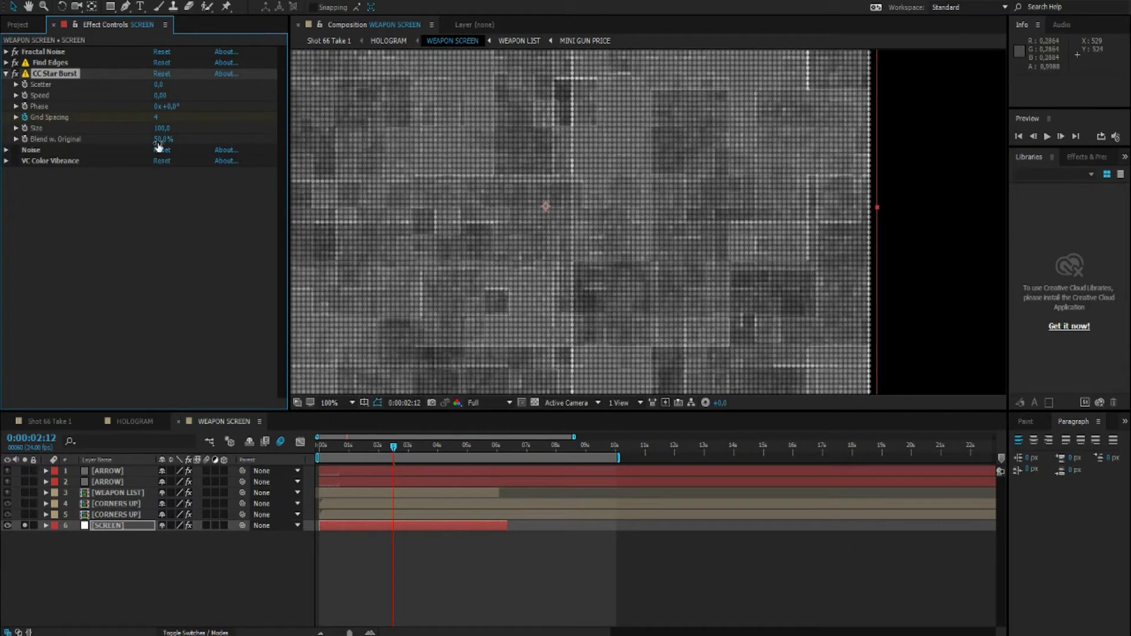
left_click_drag(163, 139, 152, 139)
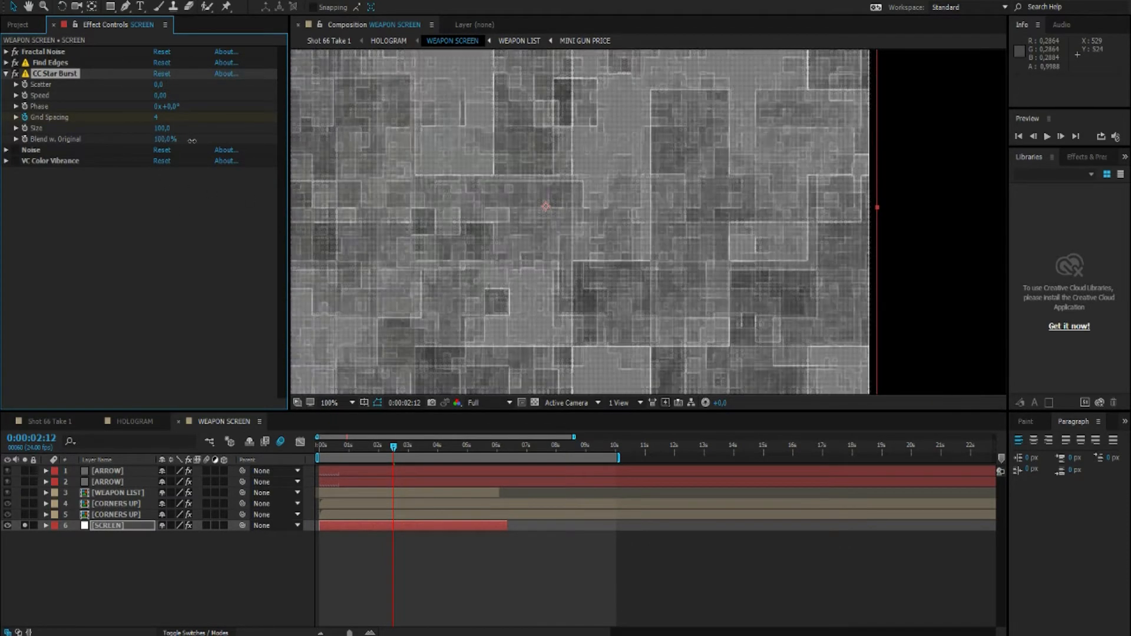
left_click_drag(165, 139, 159, 139)
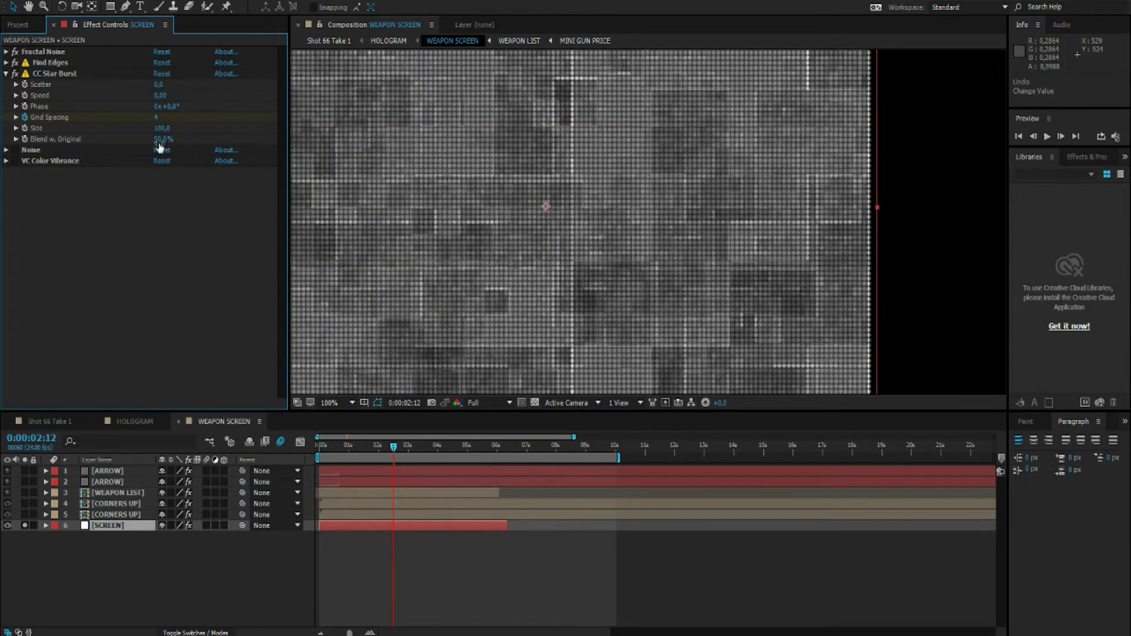
left_click(7, 73)
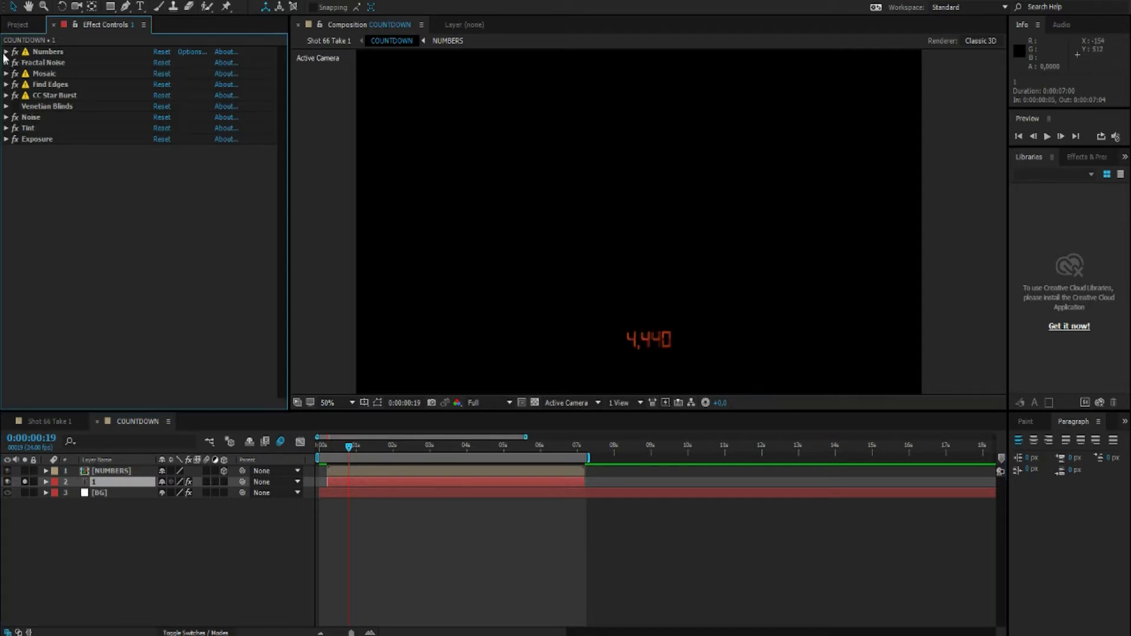
Review the Numbers, Find Edges and Mosaic settings on the orange 4,440 counter.
left_click(5, 51)
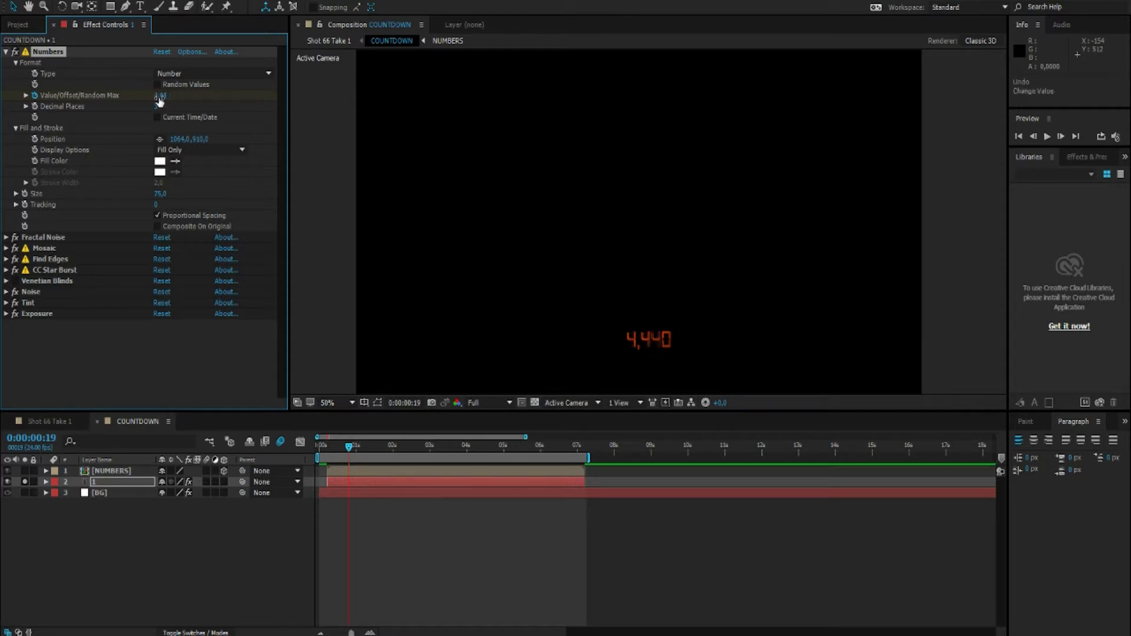
left_click(6, 51)
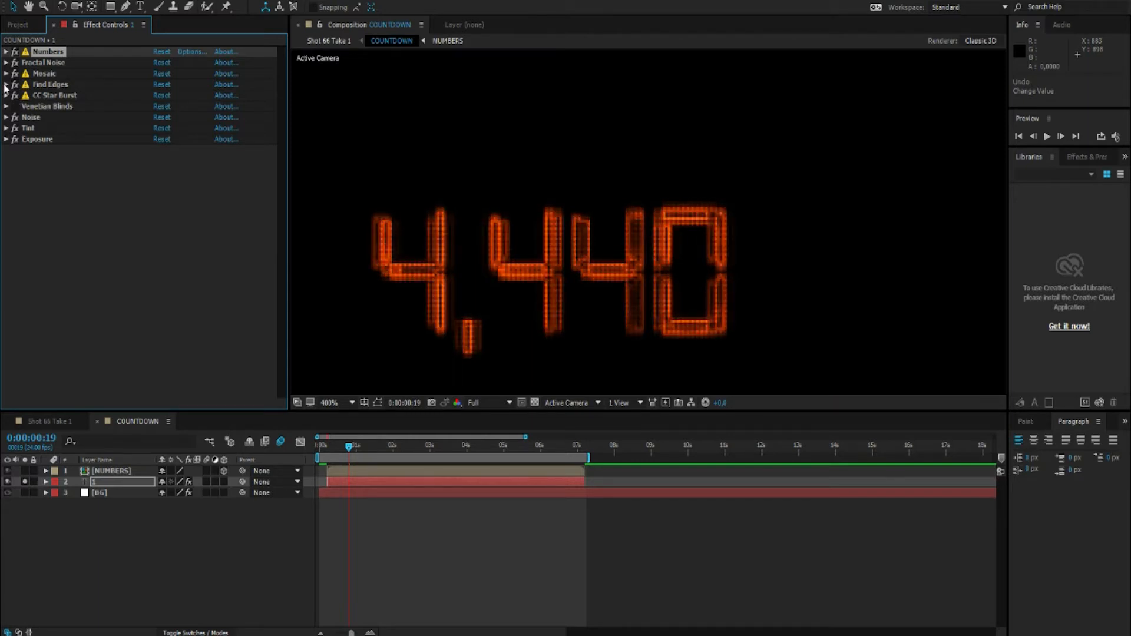
left_click(6, 85)
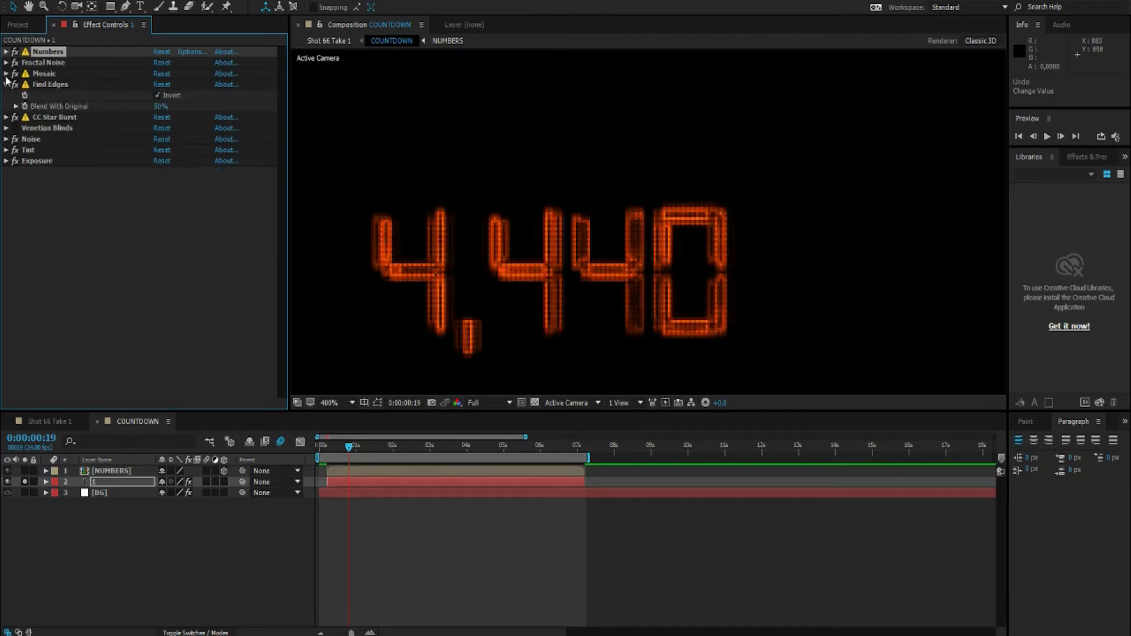
left_click(7, 73)
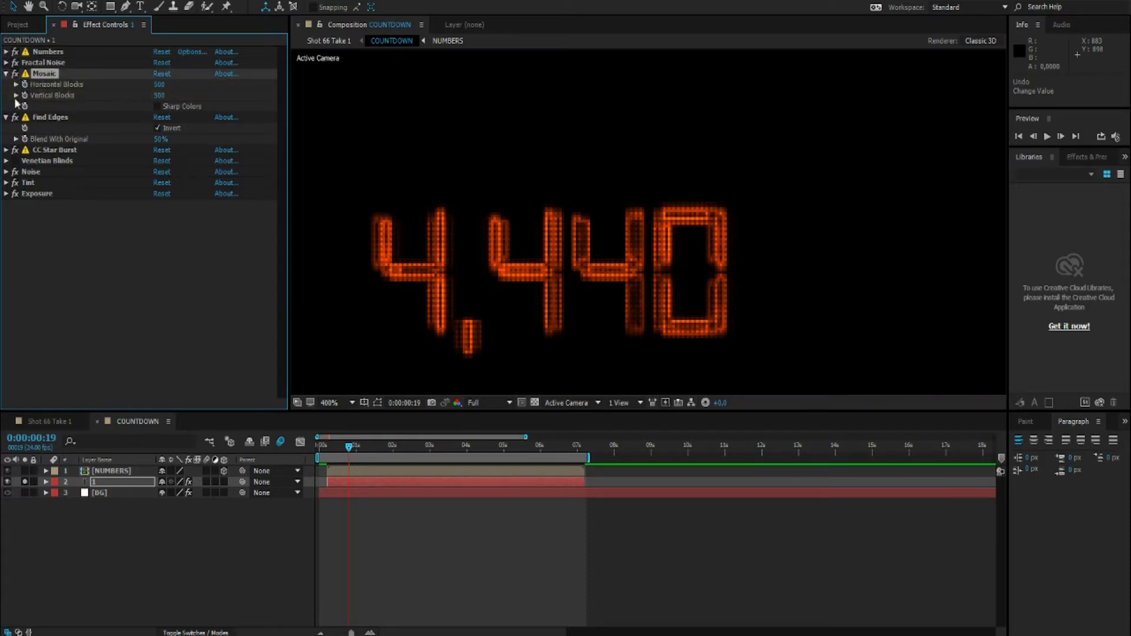
Review the CC Star Burst settings on the counter and move on to the next effect.
left_click(5, 73)
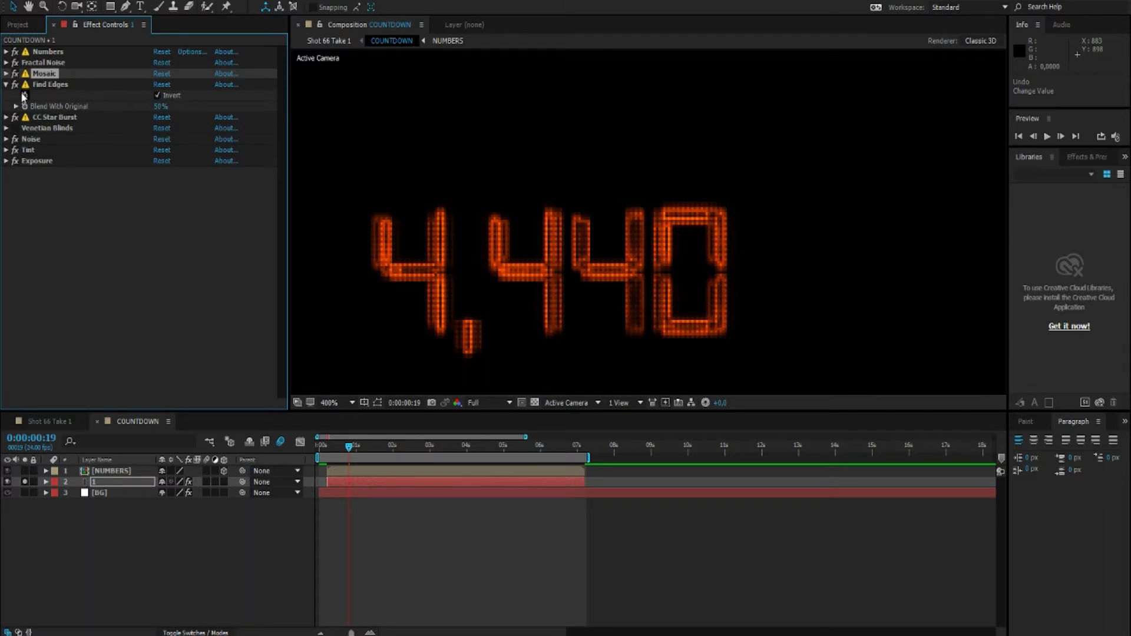
left_click(6, 95)
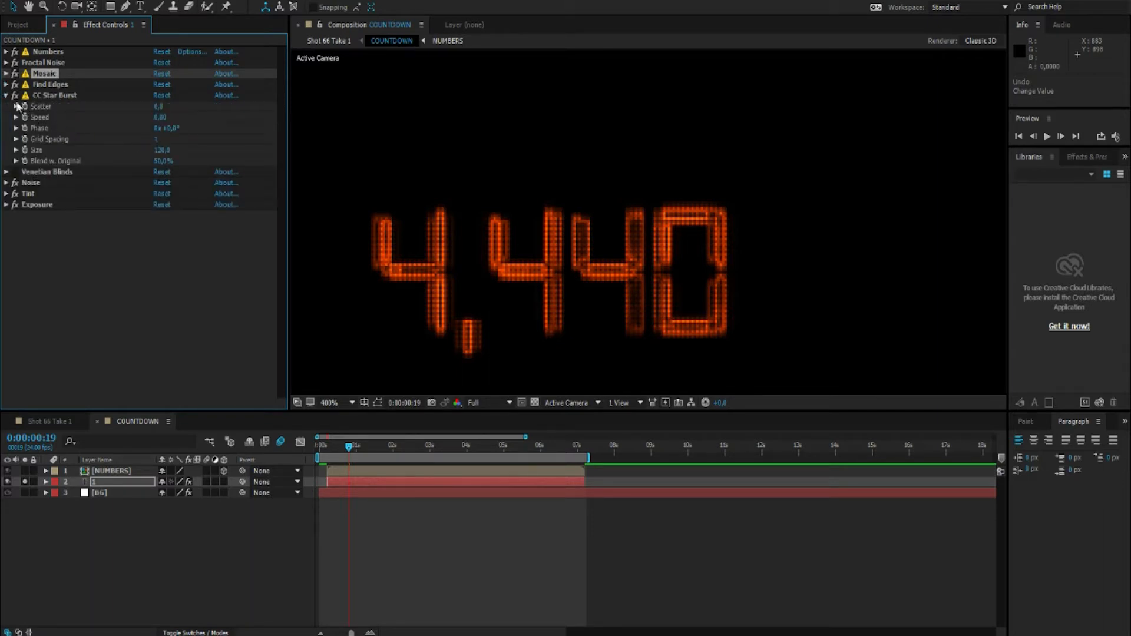
left_click(6, 95)
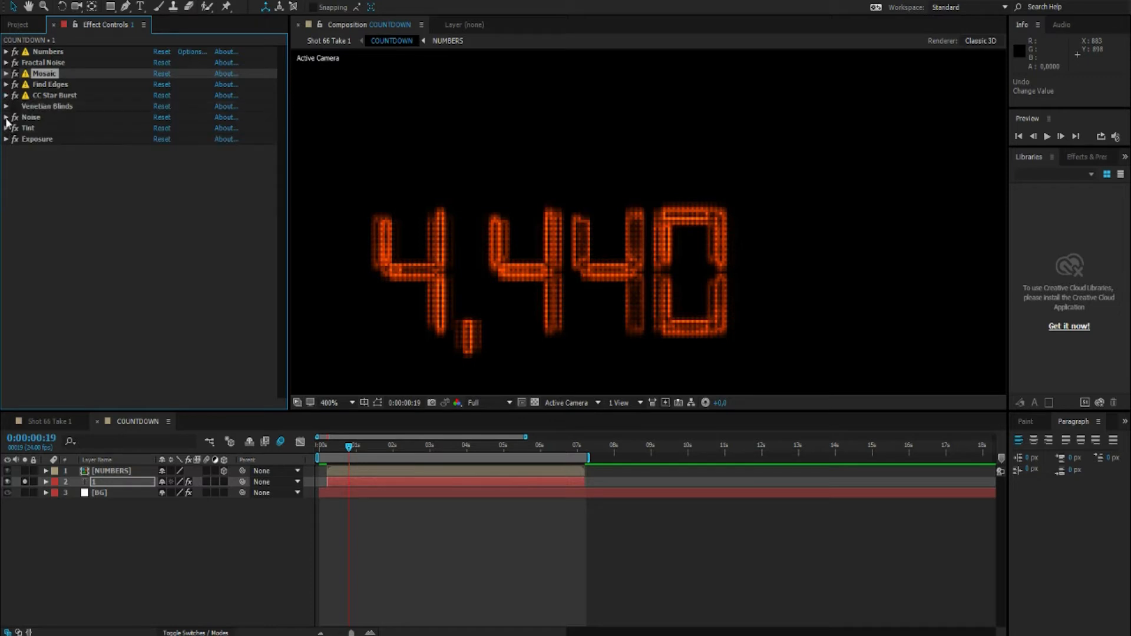
left_click(6, 116)
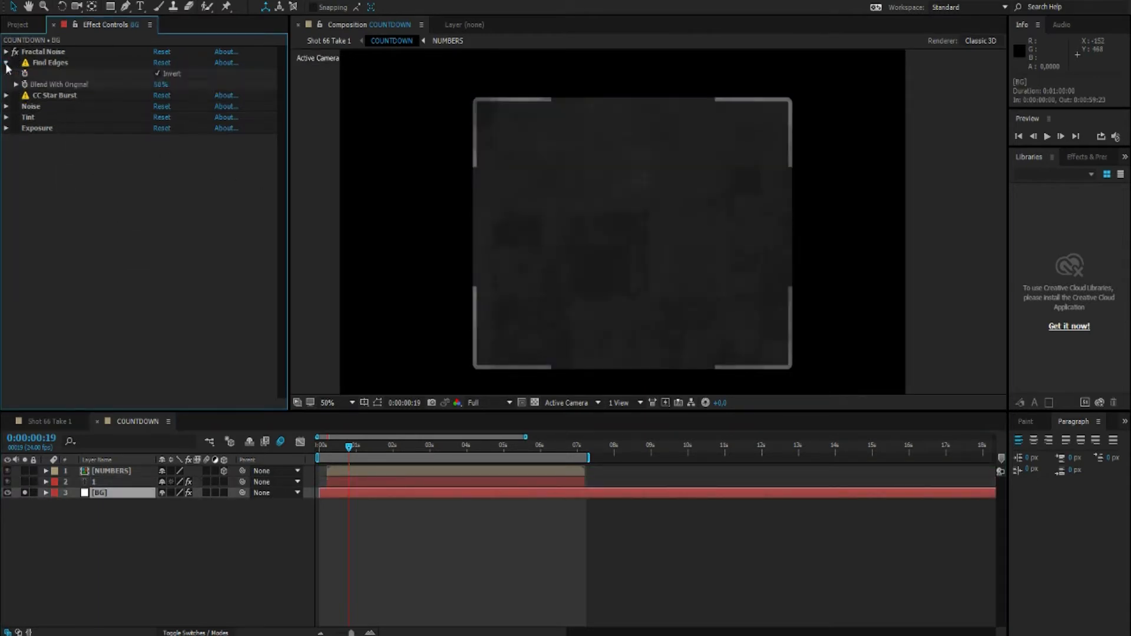
Show the BG layer's Noise effect at 30% colour noise instead of Find Edges.
left_click(5, 62)
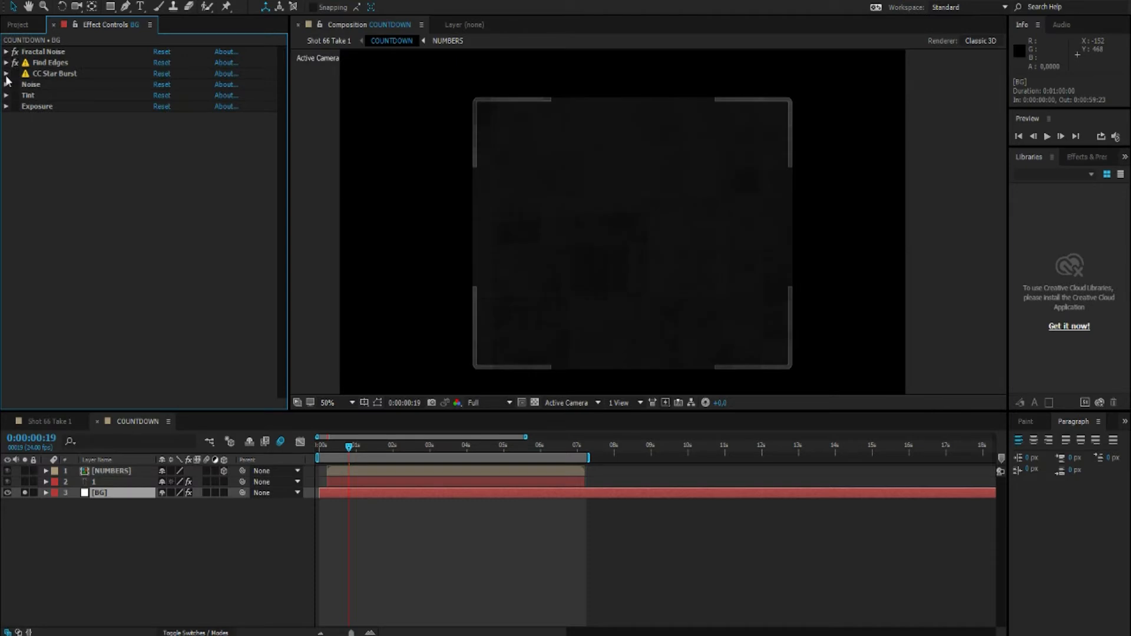
left_click(6, 73)
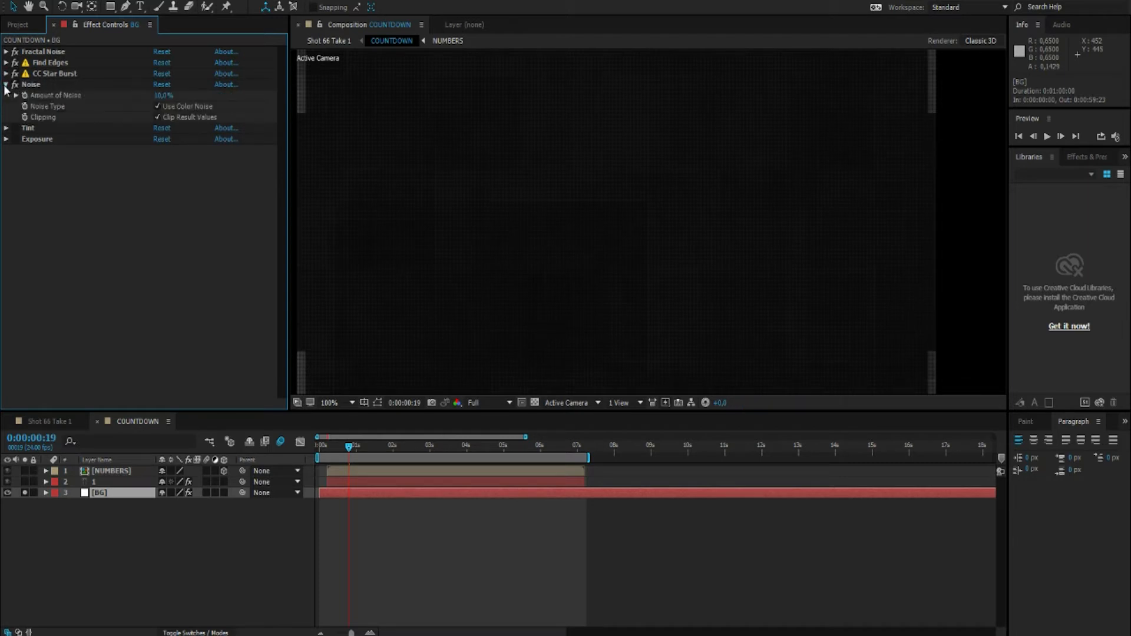
View a glowing countdown digit at 50% zoom and scroll through its effect stack.
left_click(448, 40)
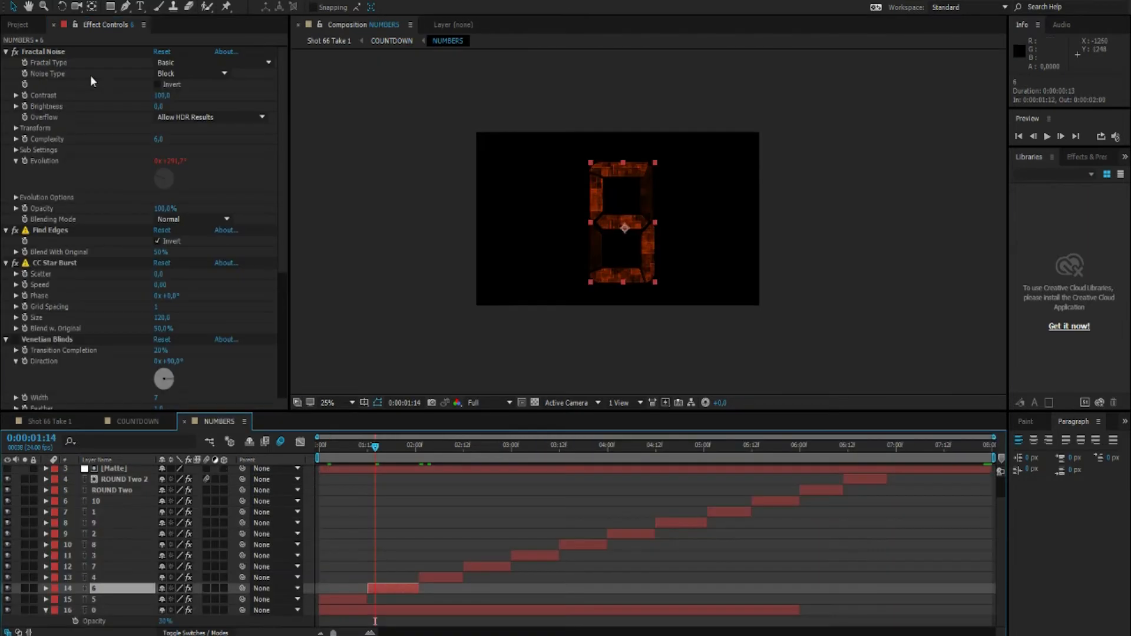
left_click(326, 403)
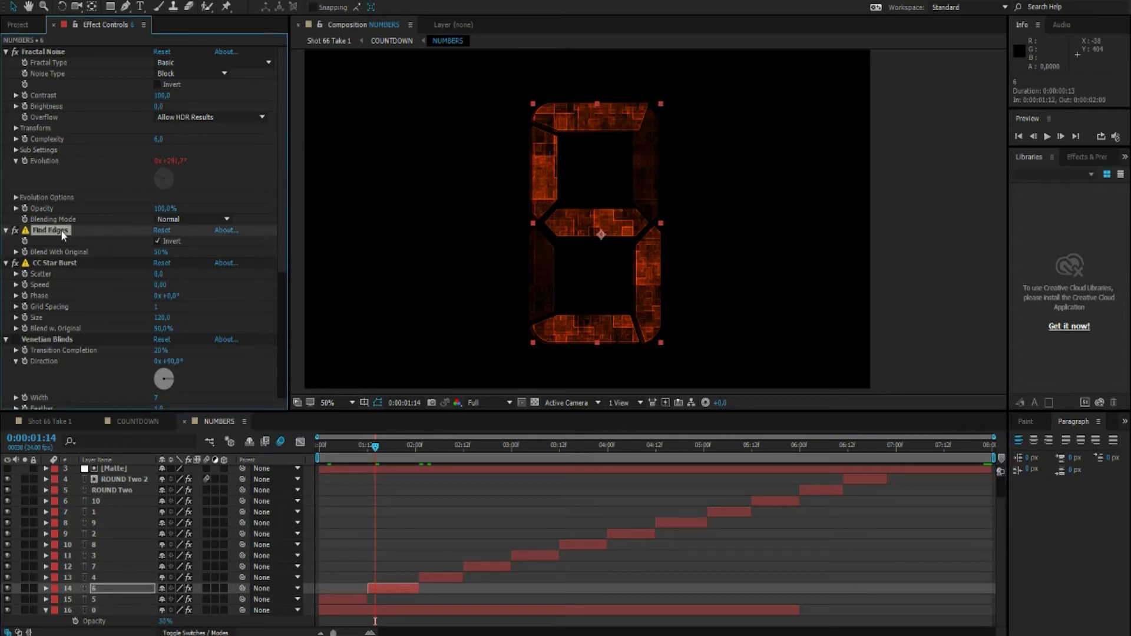
scroll("down", 3)
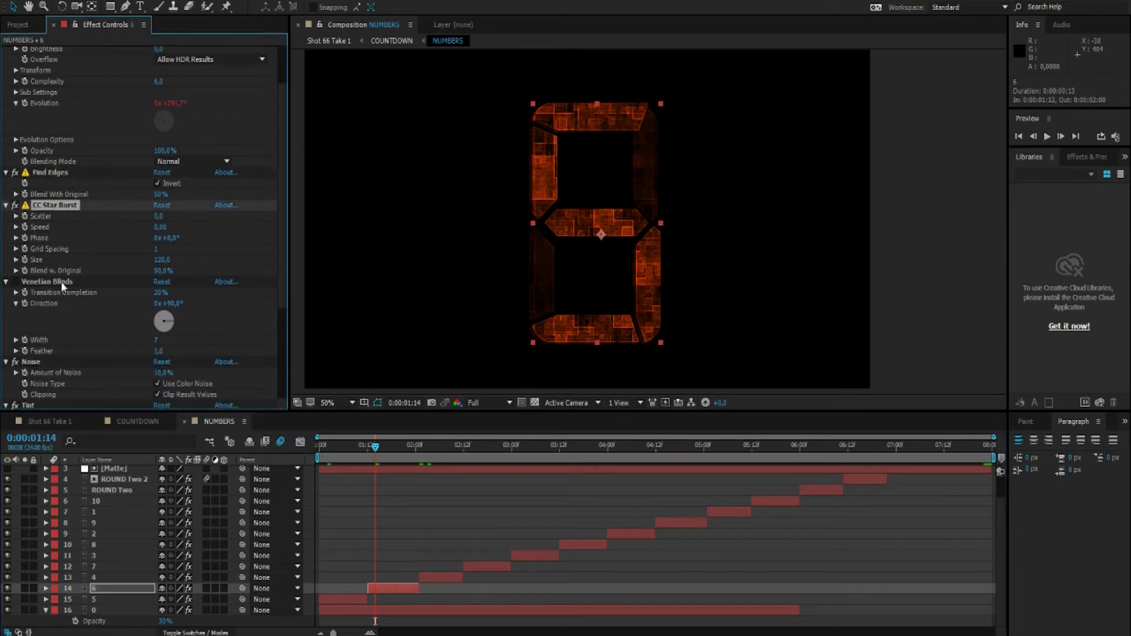
scroll("down", 3)
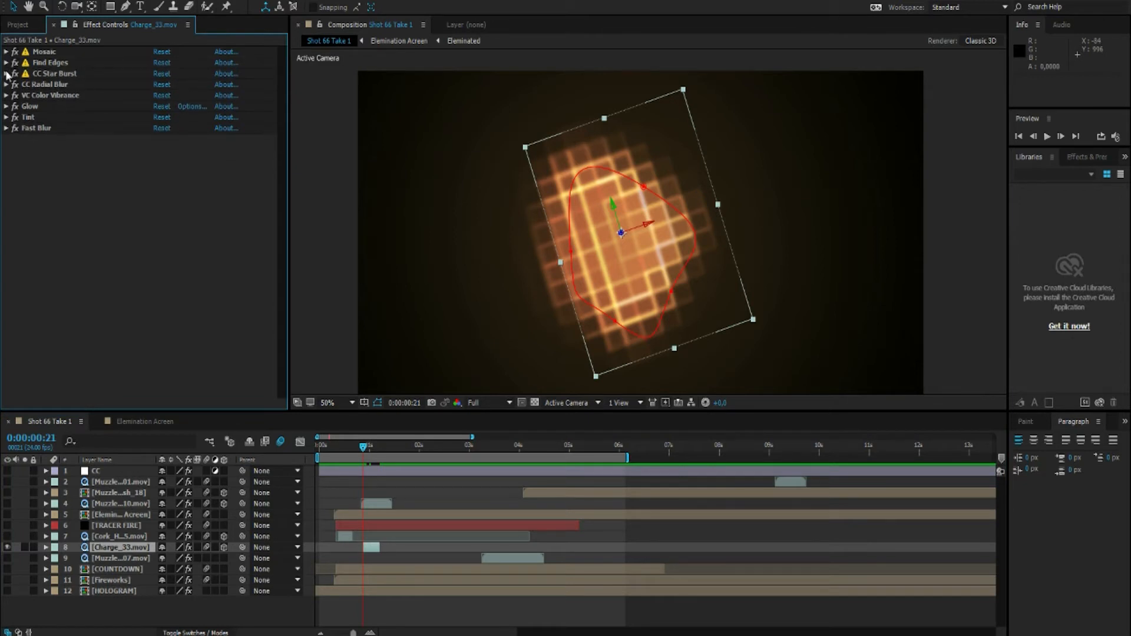
Reveal the CC Star Burst settings on the Charge_33 glow layer.
left_click(6, 73)
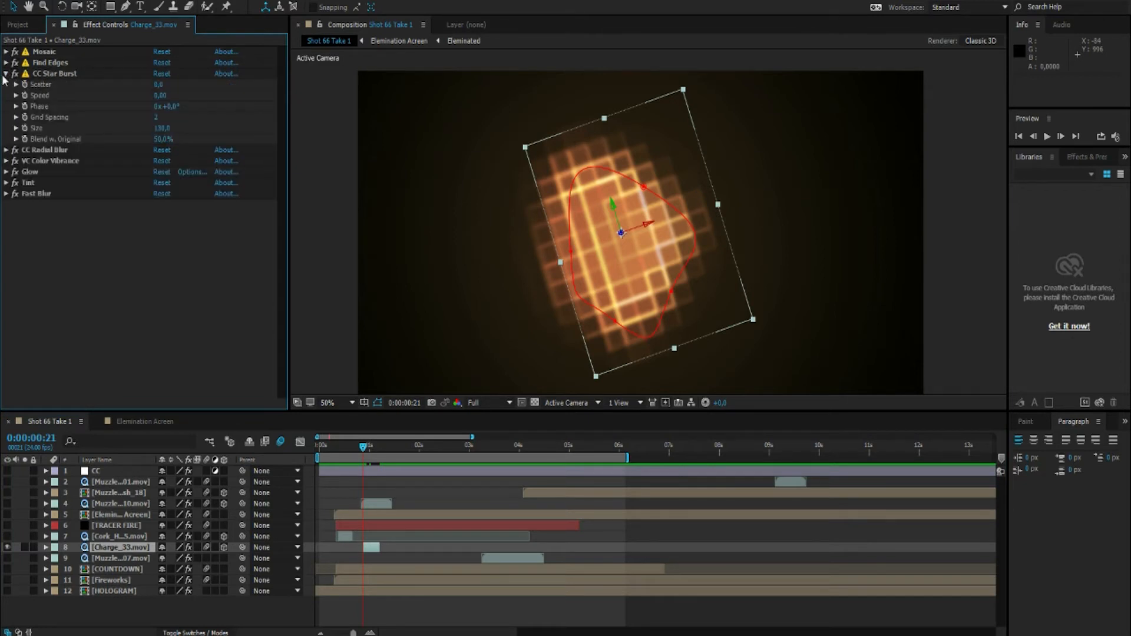
left_click(7, 73)
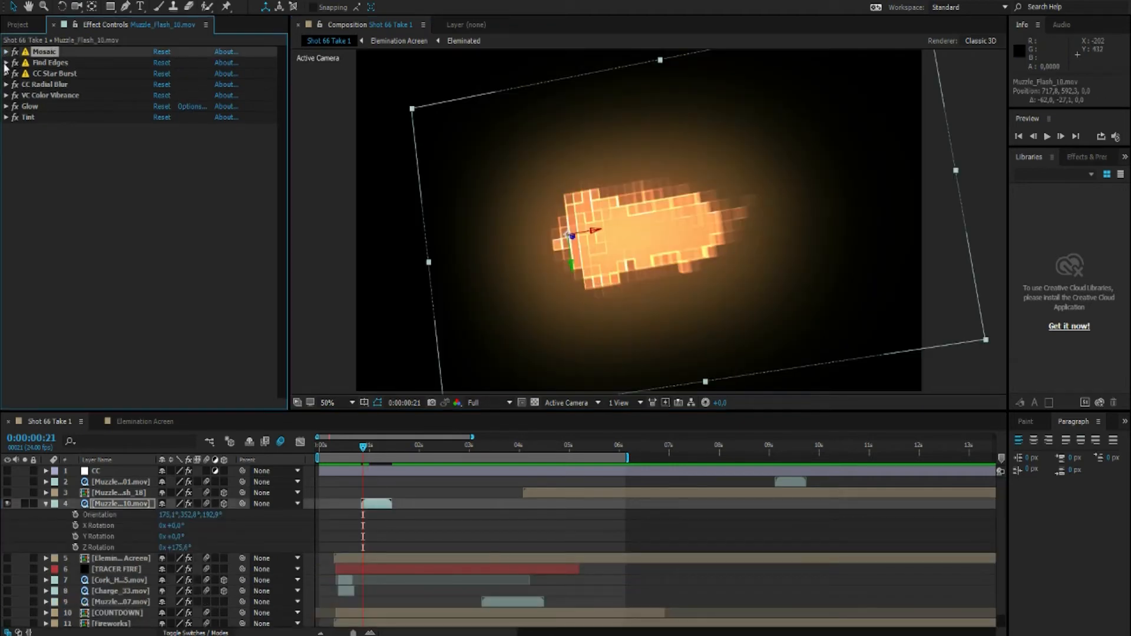
left_click(6, 62)
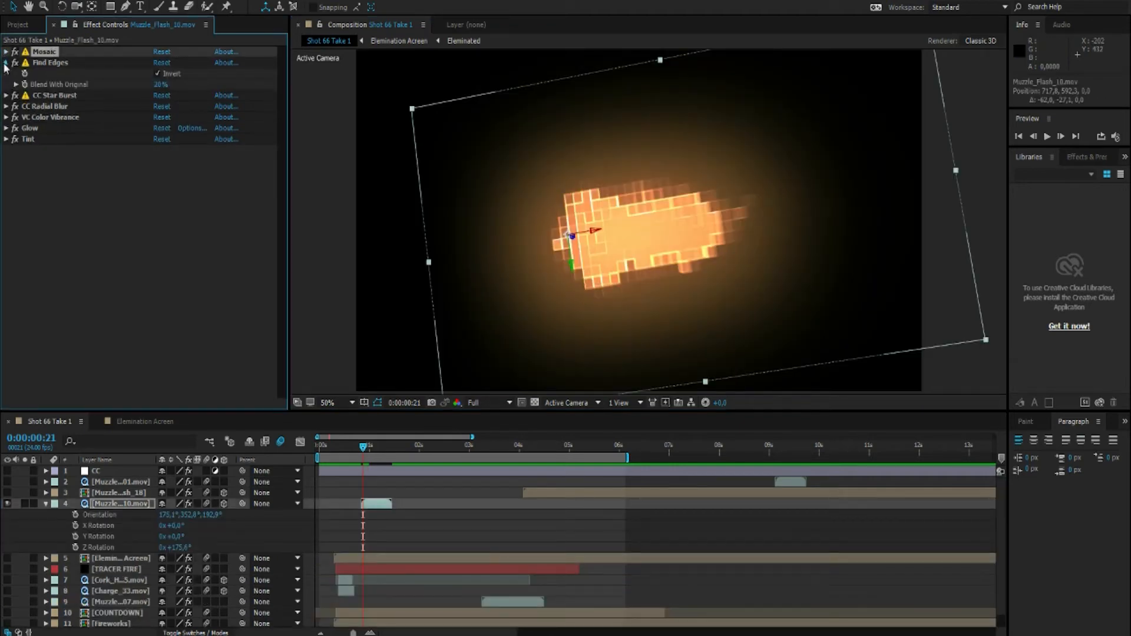
left_click(6, 74)
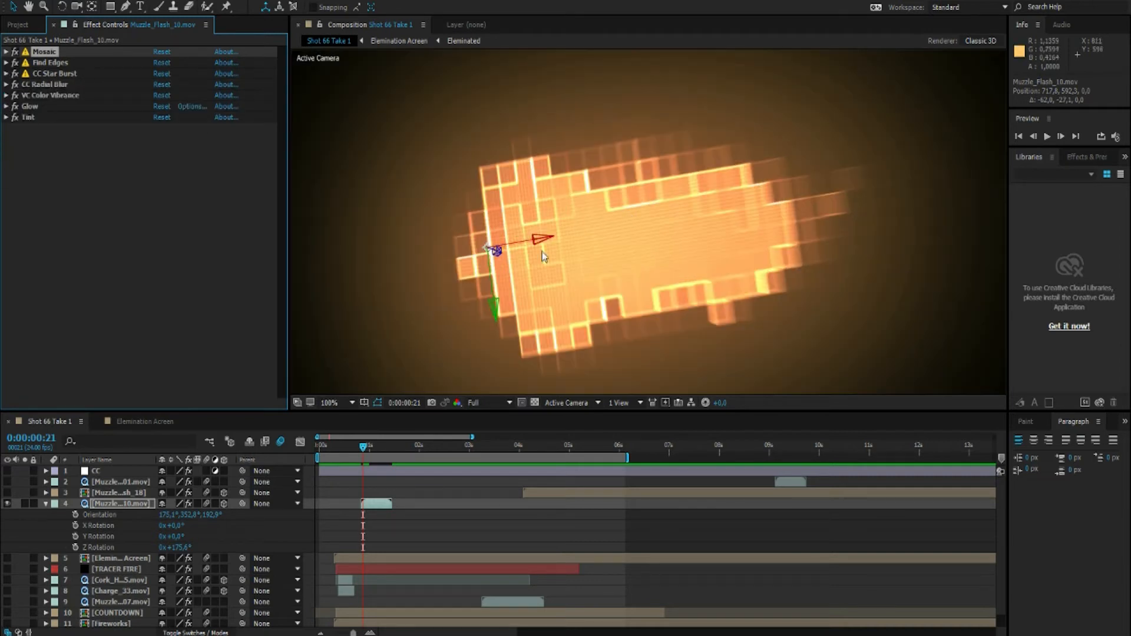
left_click(7, 85)
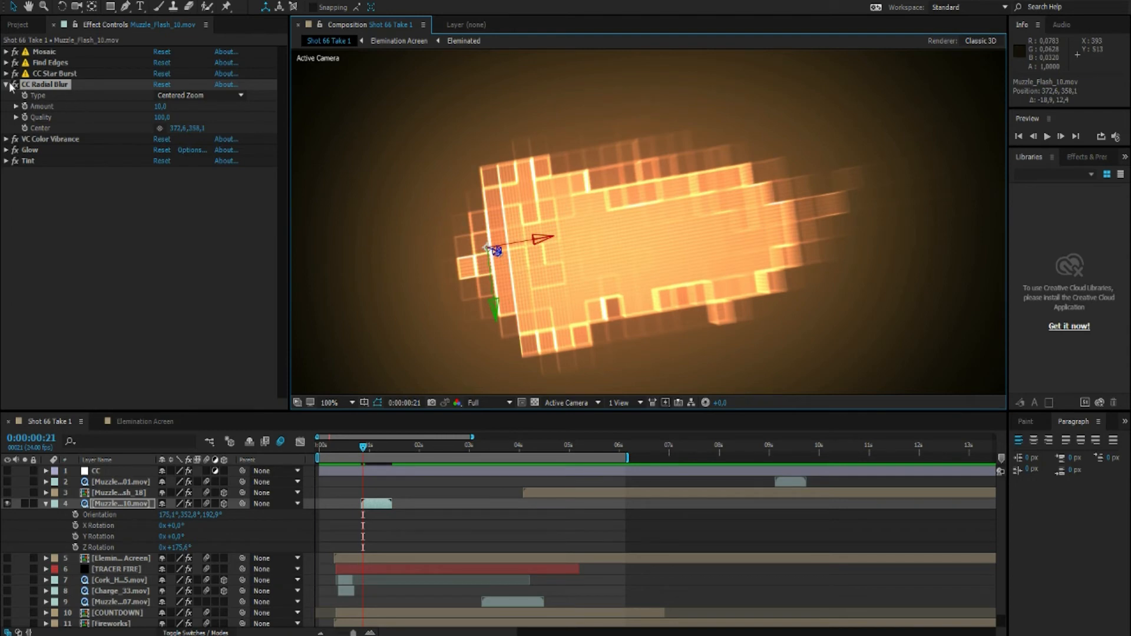
left_click(6, 85)
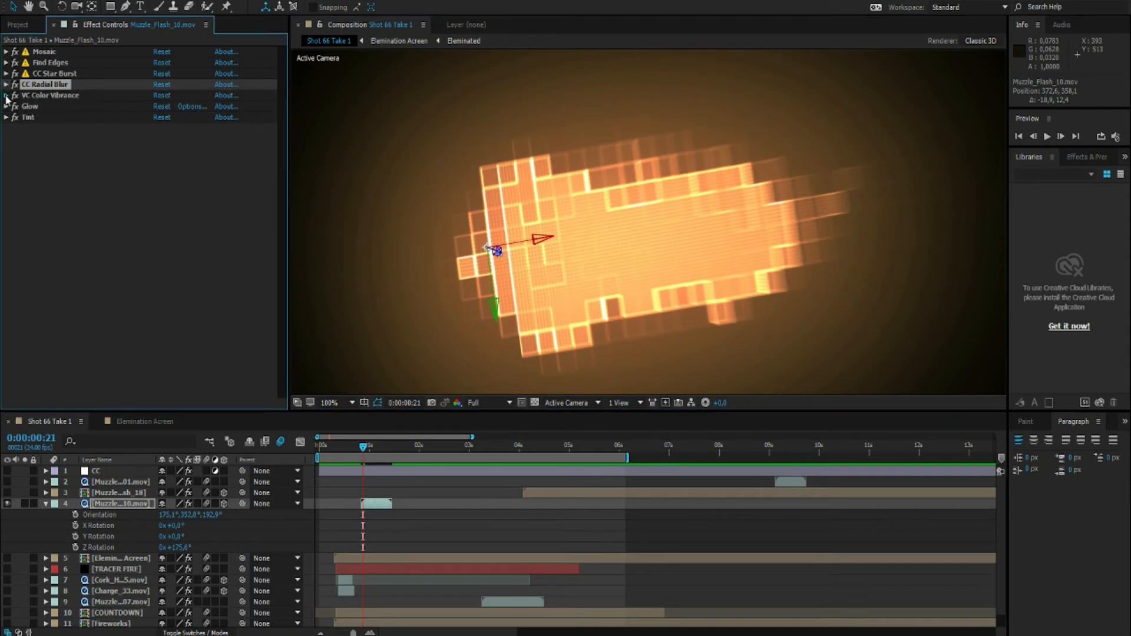
left_click(7, 107)
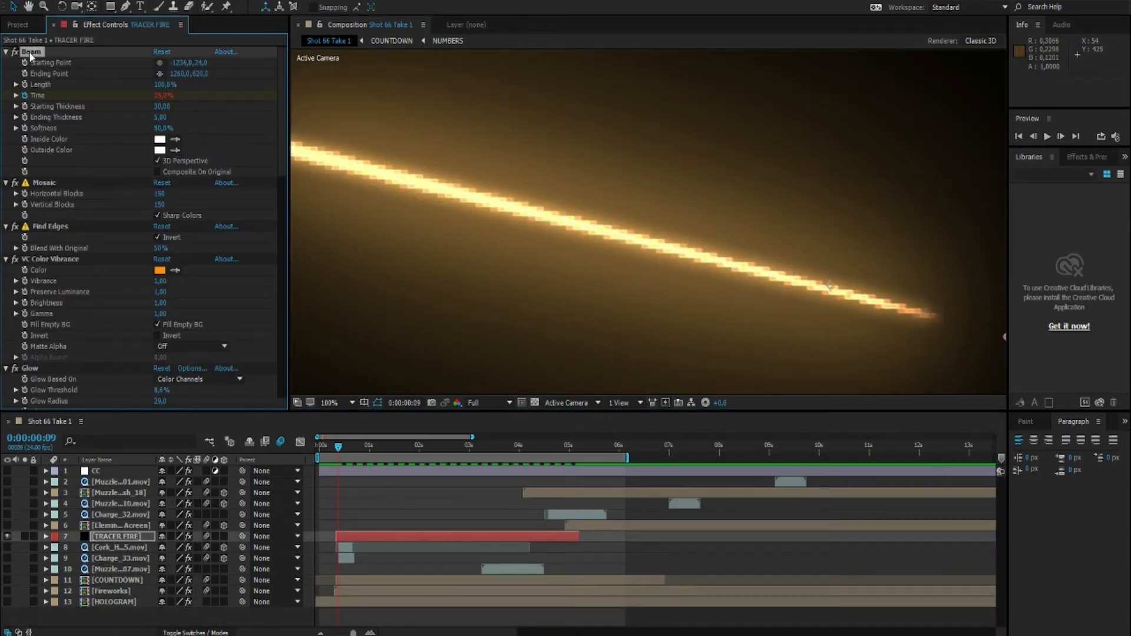
Select the TRACER FIRE layer and scroll its effects down to Glow 2.
left_click(45, 182)
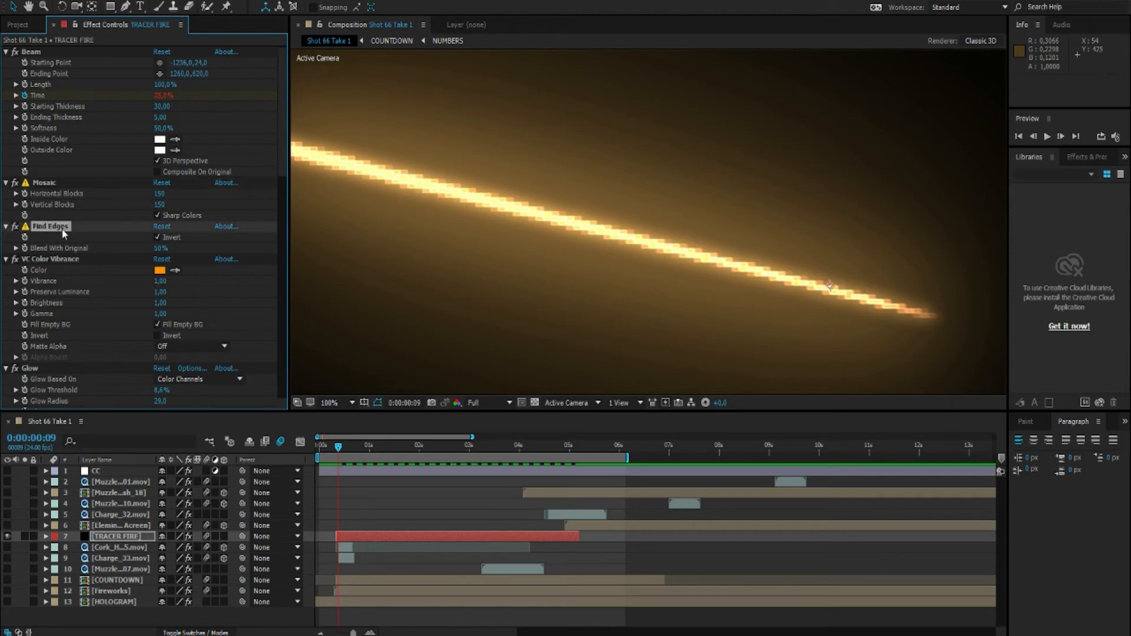
mouse_move(64, 260)
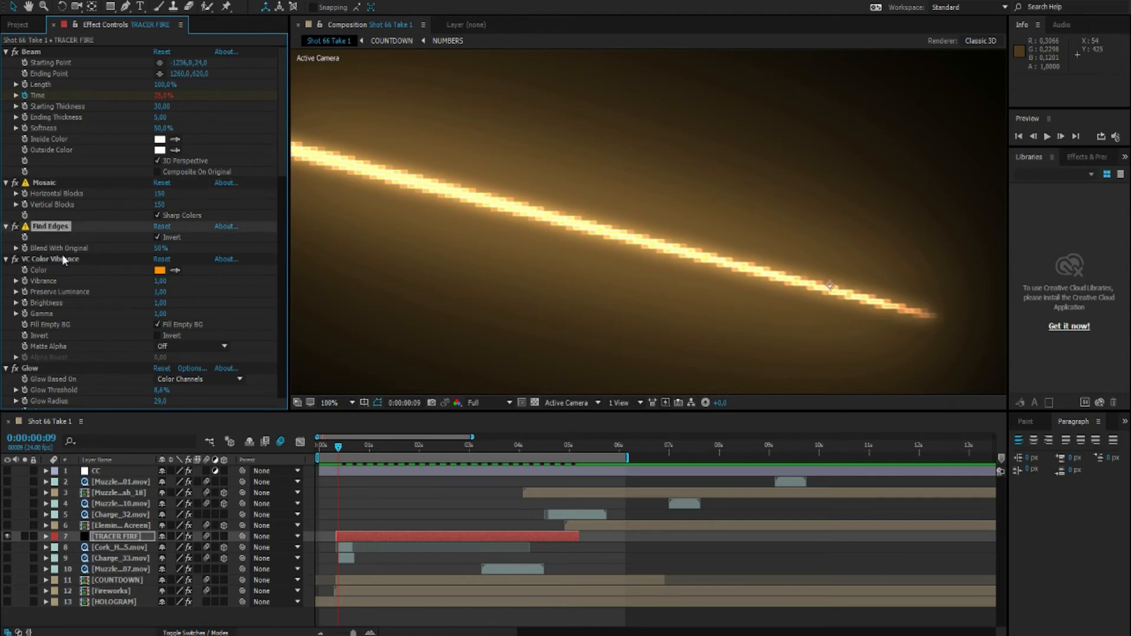
scroll("down", 3)
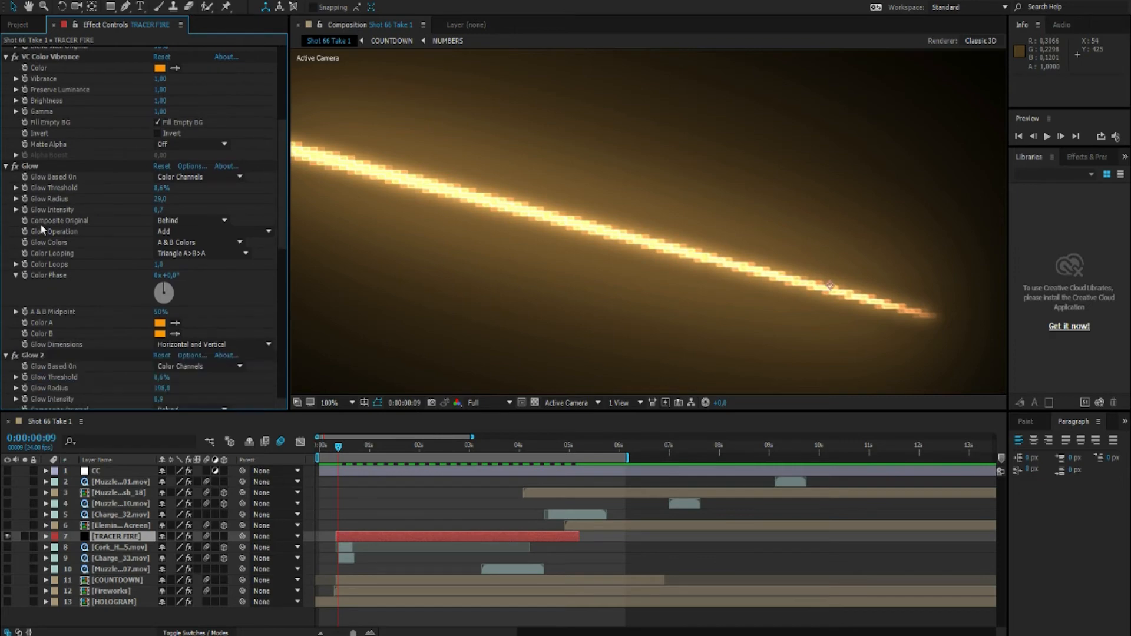
scroll("down", 3)
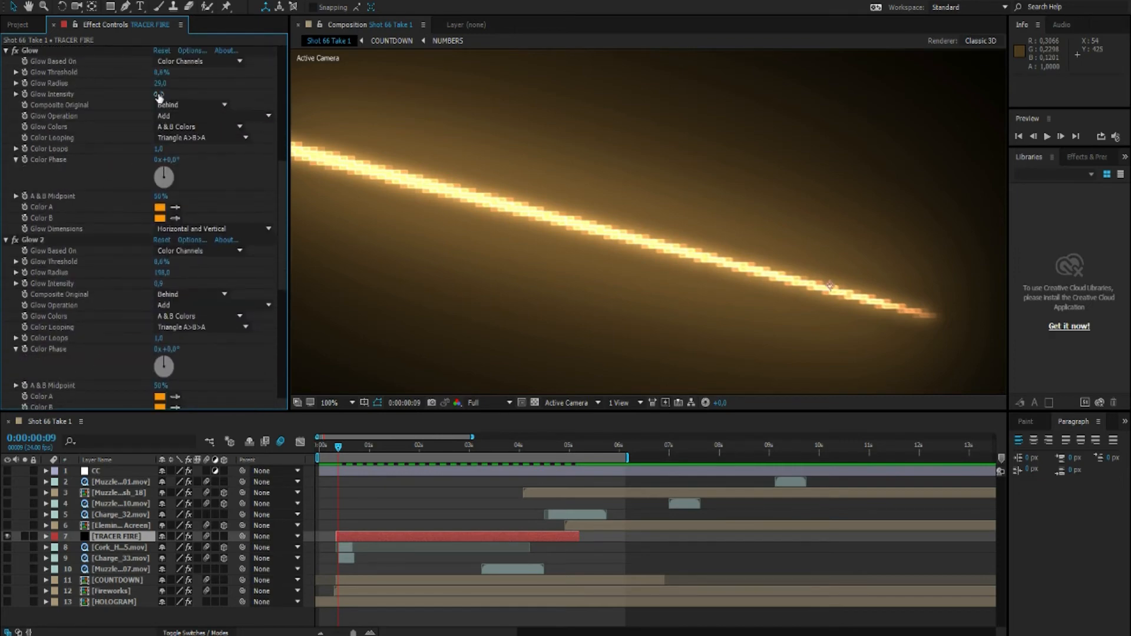
scroll("down", 3)
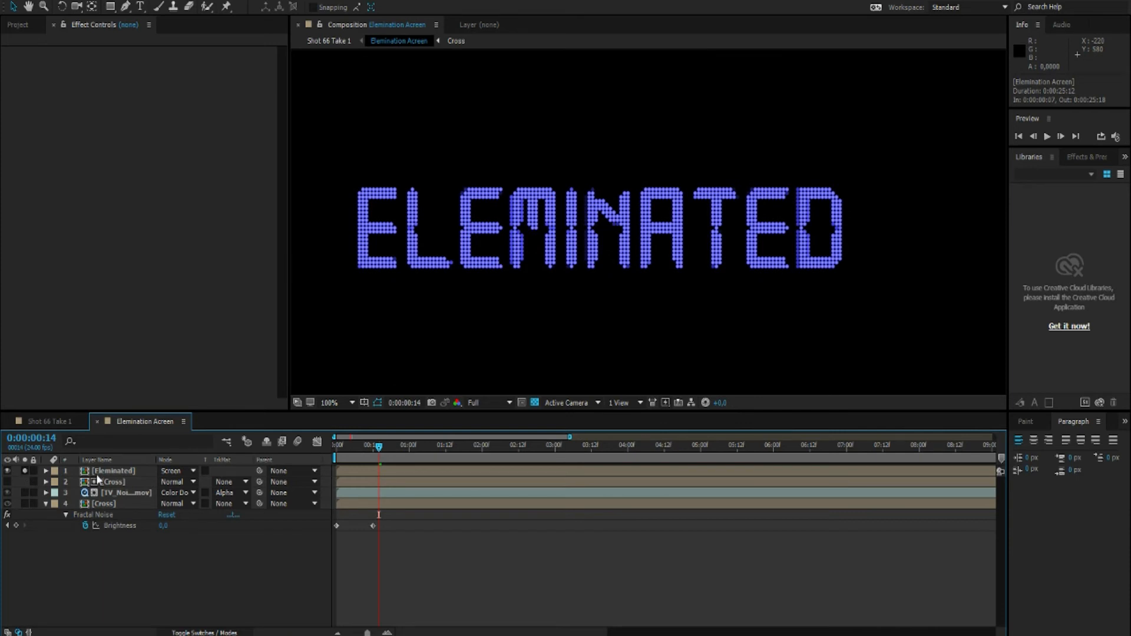
Enter the nested Eleminated precomp and select the TV_Noise_03.mov layer.
left_click(112, 470)
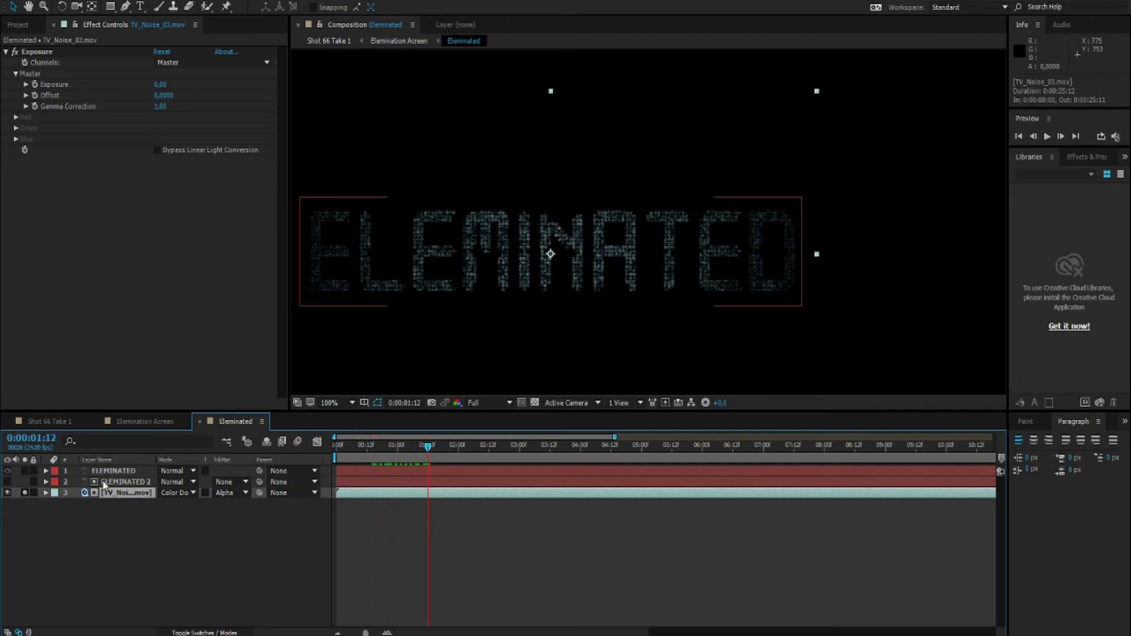
left_click(227, 493)
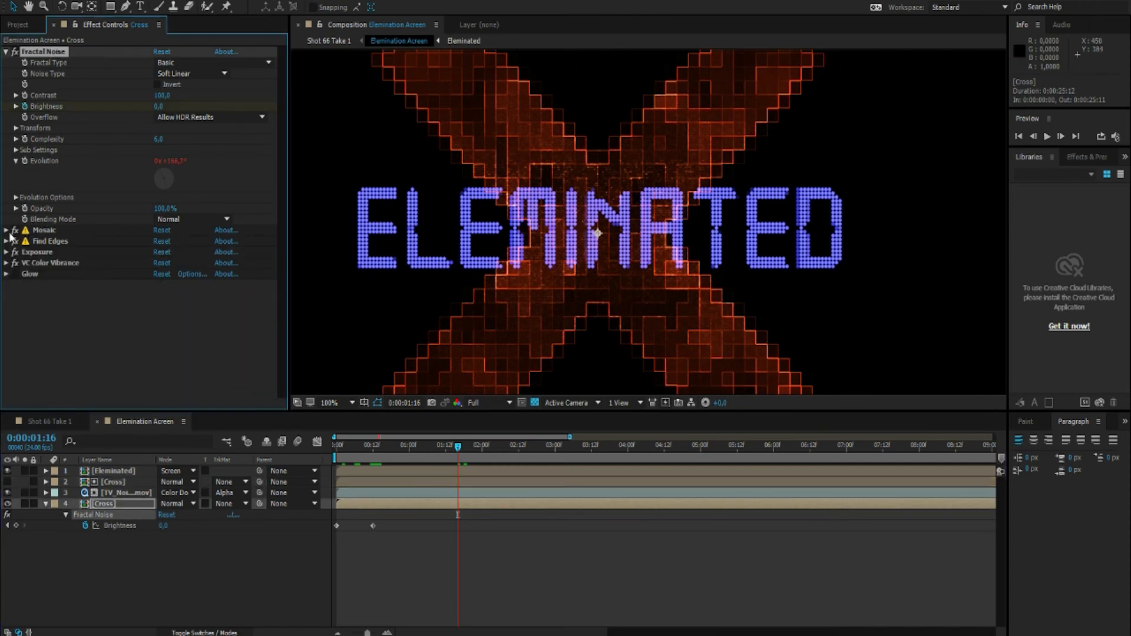
Review the Cross layer's Mosaic, Find Edges and Exposure settings.
left_click(6, 230)
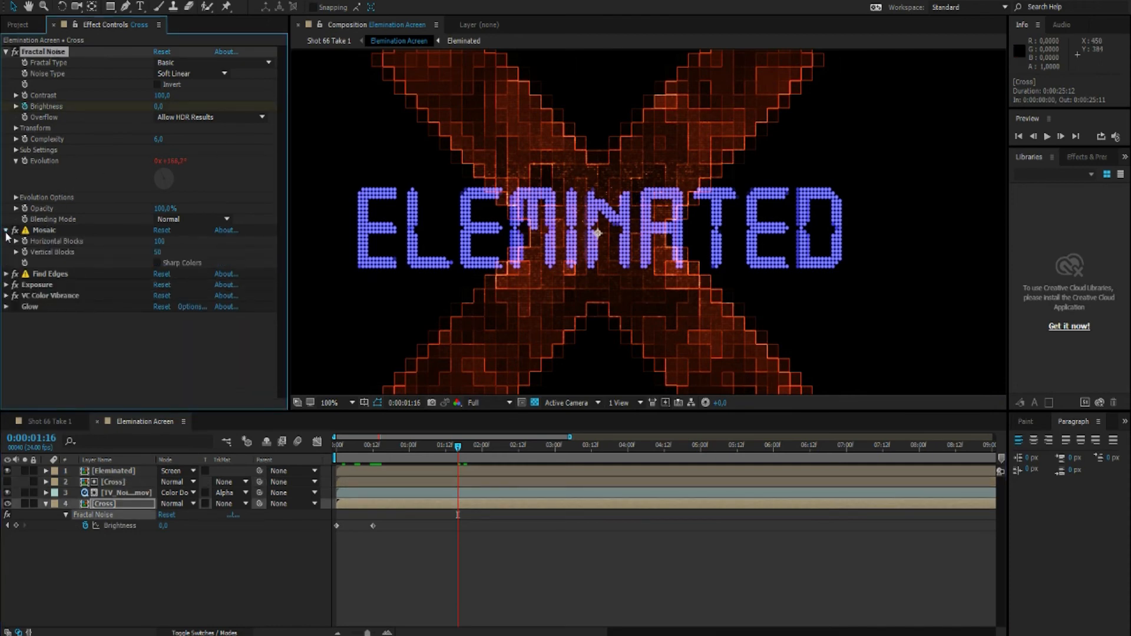
left_click(6, 230)
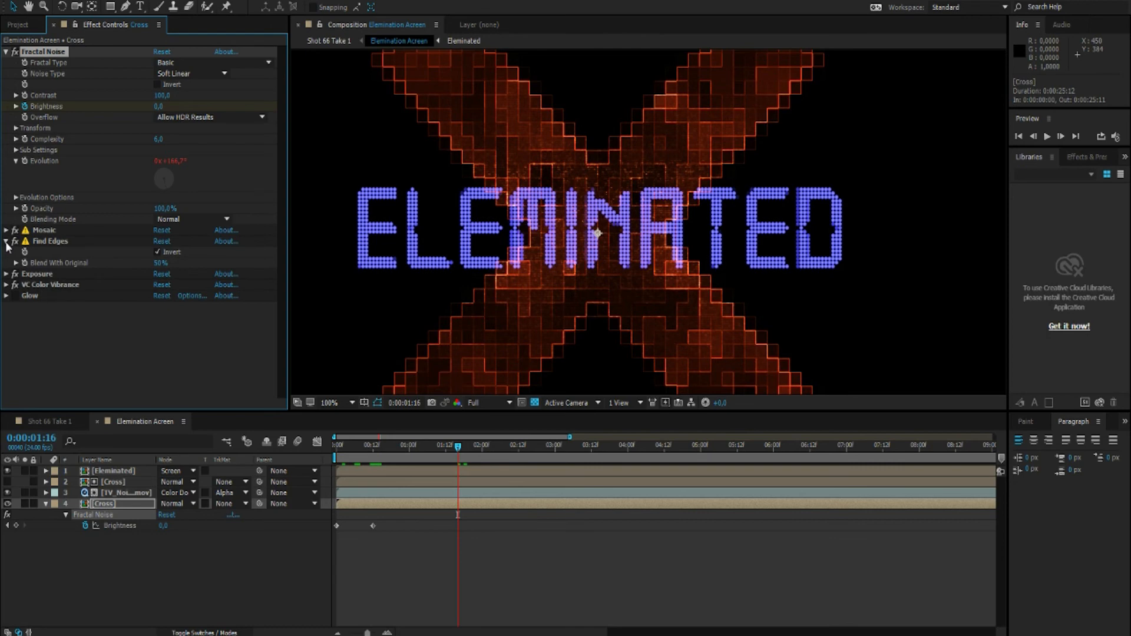
left_click(7, 252)
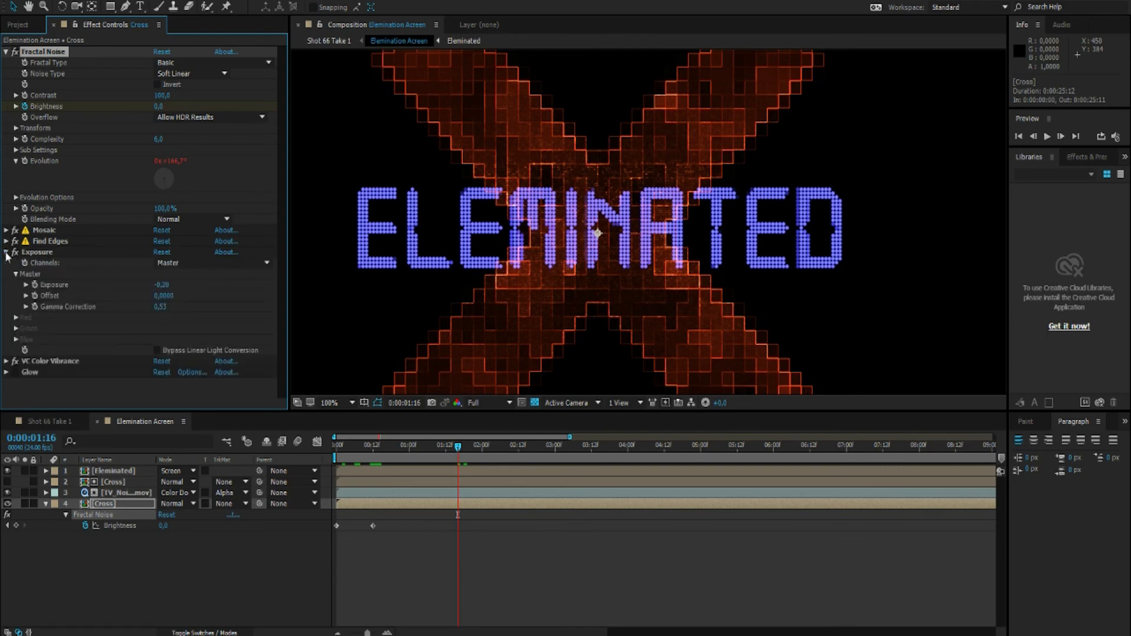
left_click(6, 252)
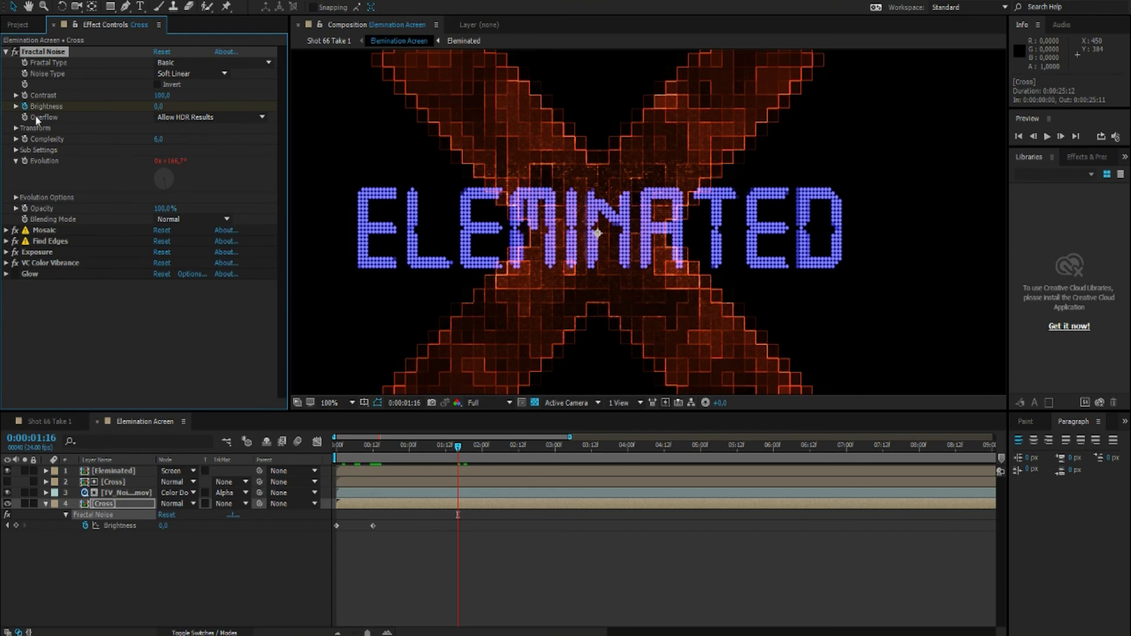
mouse_move(350, 456)
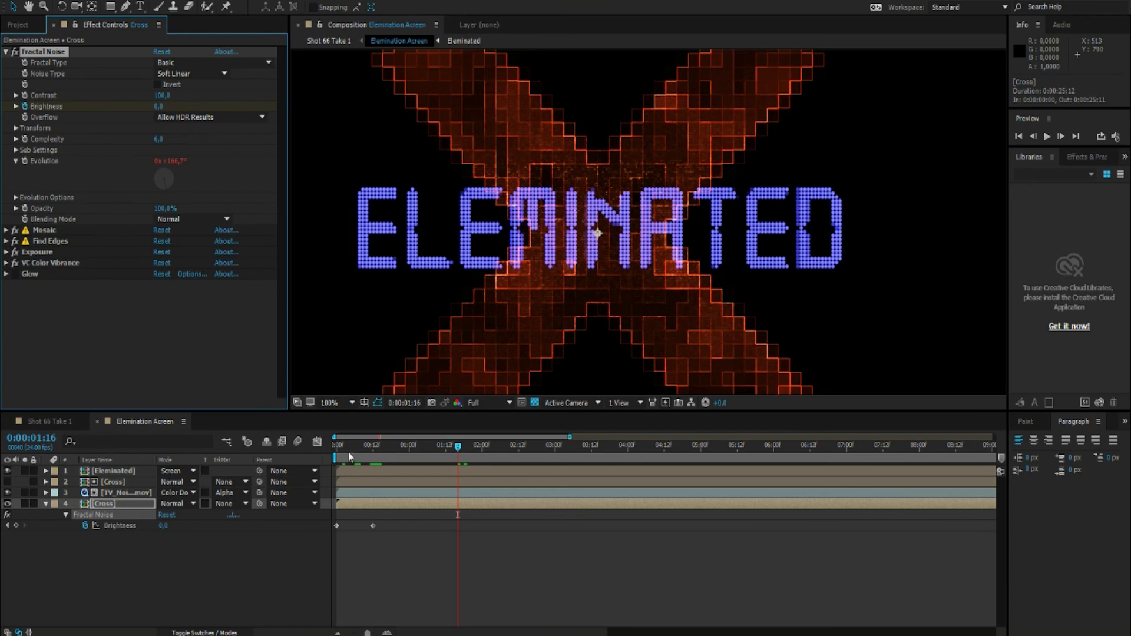
Move the playhead to the nearly black opening frames of the fade-in.
left_click(349, 445)
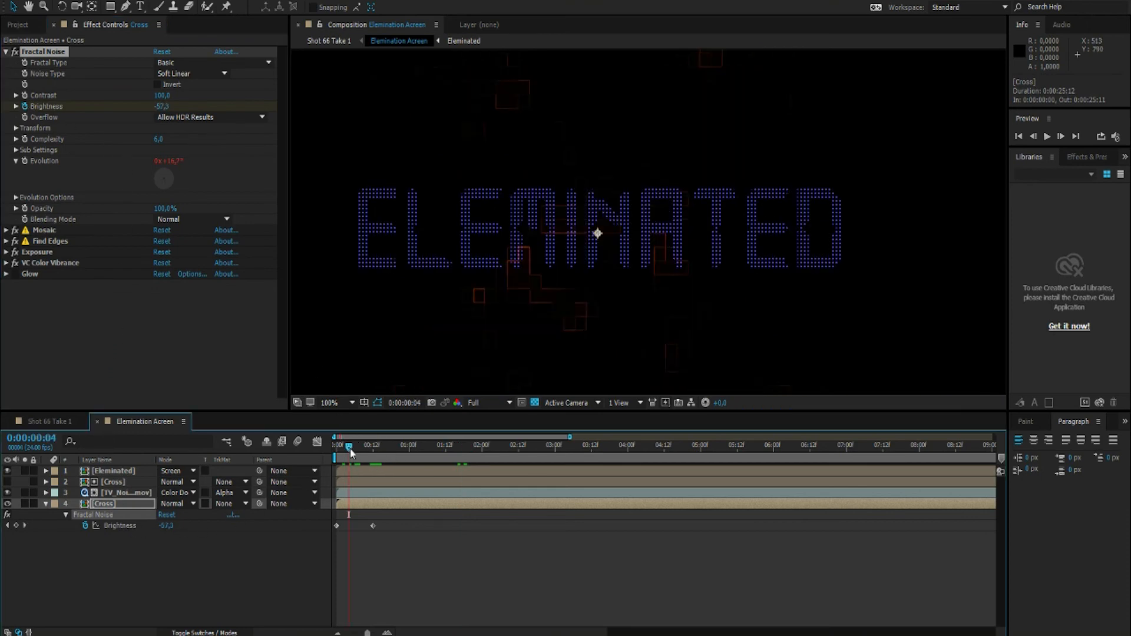
left_click_drag(349, 446, 342, 445)
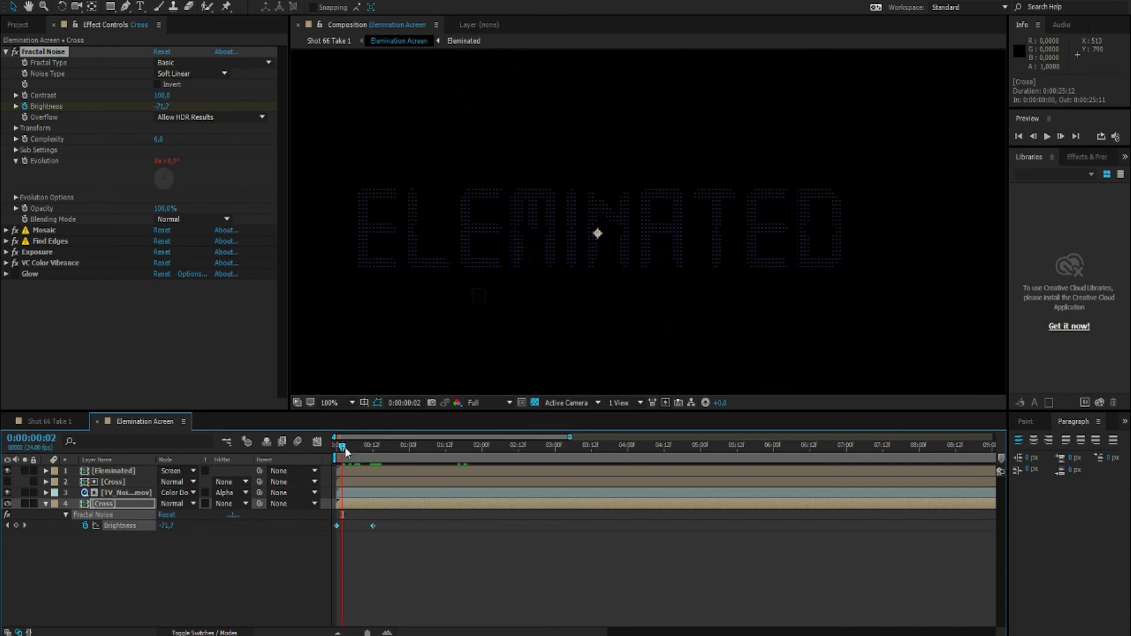